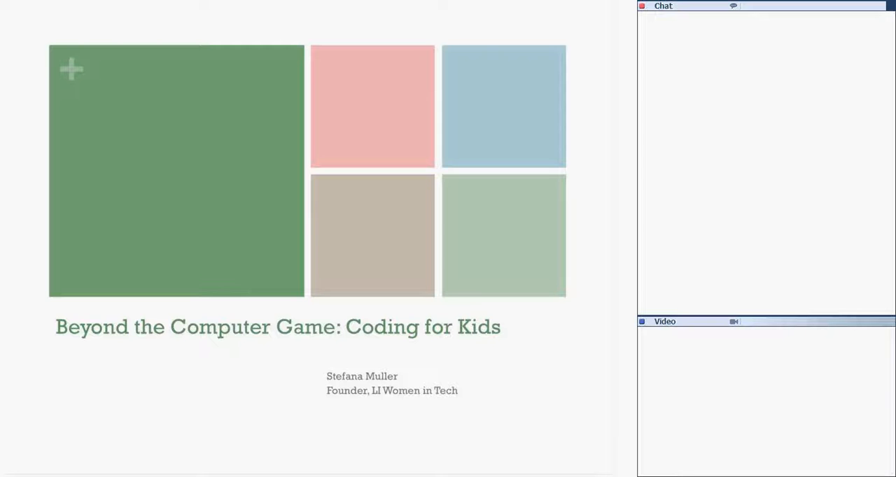
- Advance the webinar slideshow to the 'Our industry needs it…' slide
key("Right")
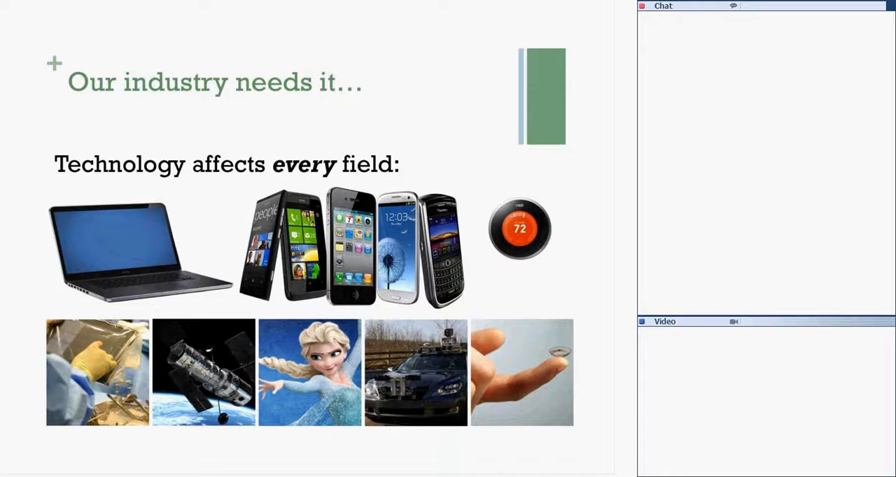
key("Right")
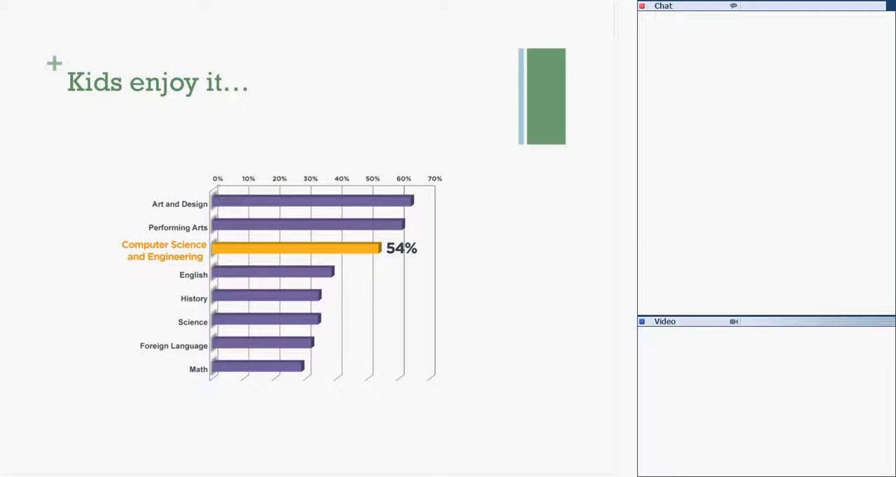
key("Right")
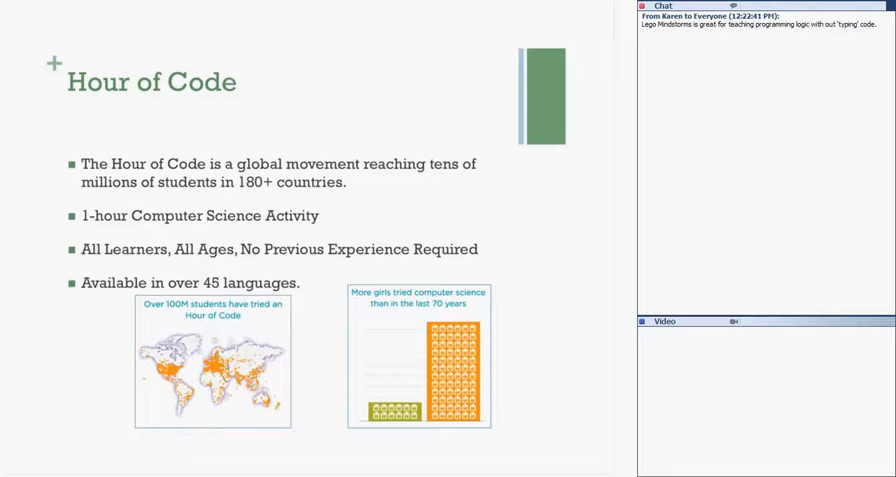
key("Right")
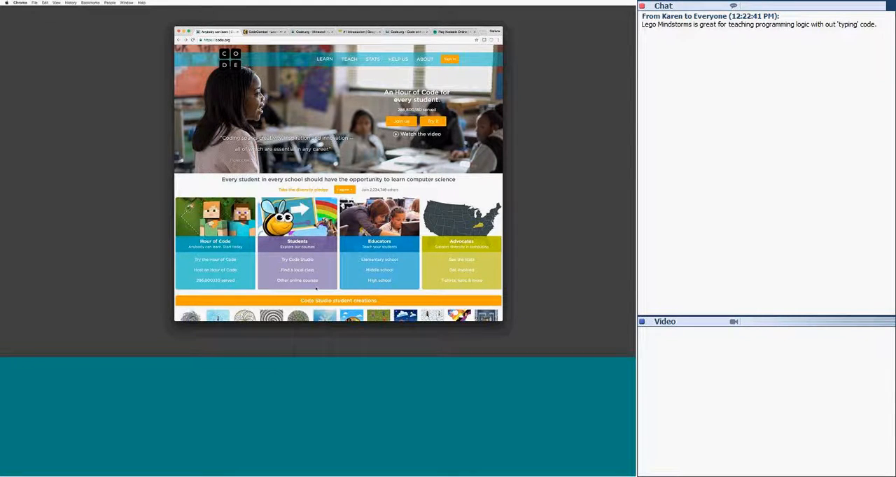
mouse_move(318, 283)
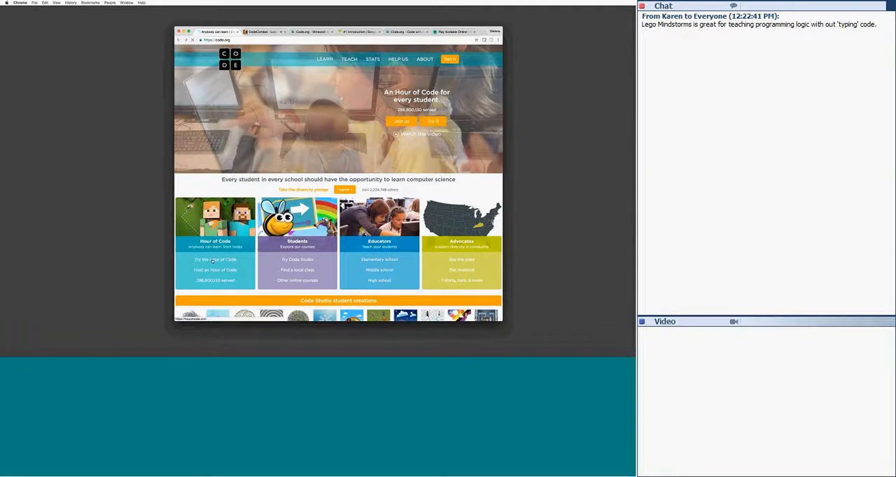
- Open the Hour of Code catalogue, filter to Pre-reader, then clear it back to 158 tutorials
left_click(212, 259)
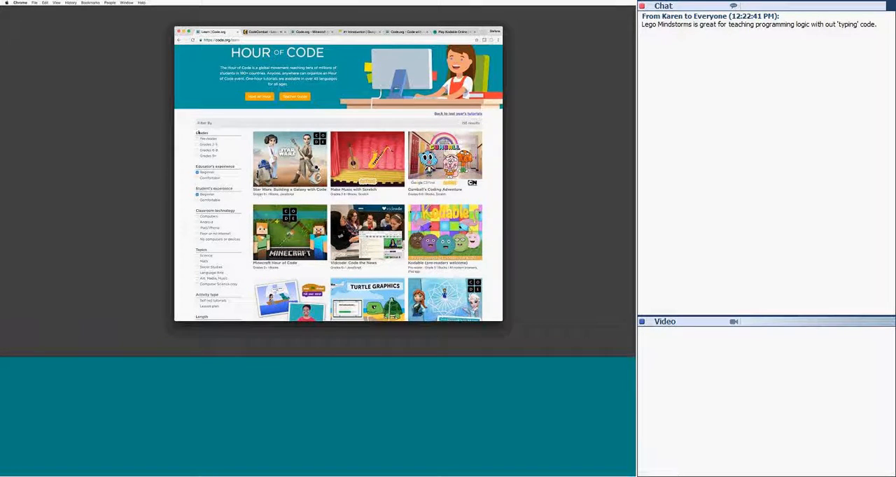
left_click(197, 140)
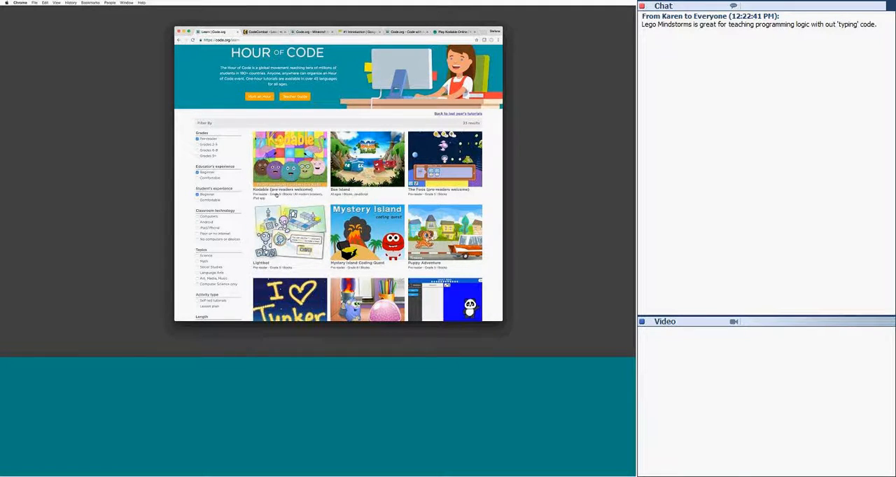
left_click(198, 145)
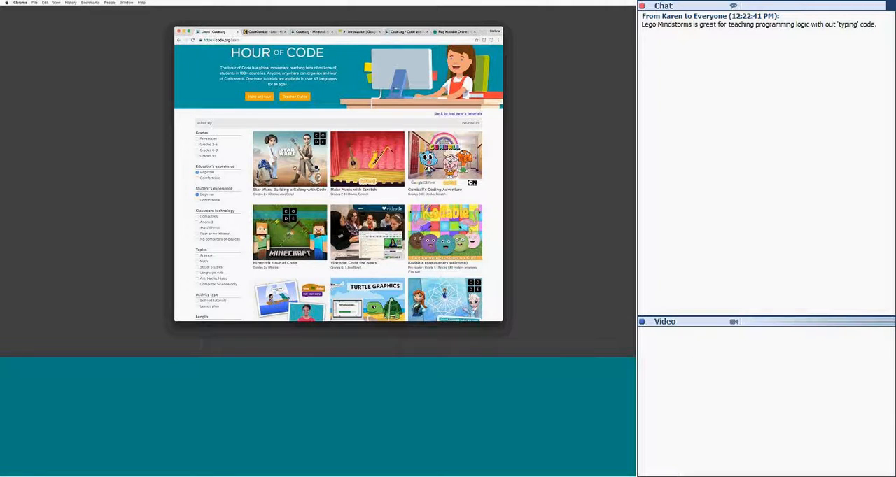
- Close the Star Wars details popup and open the Star Wars: Building a Galaxy with Code page
left_click(289, 161)
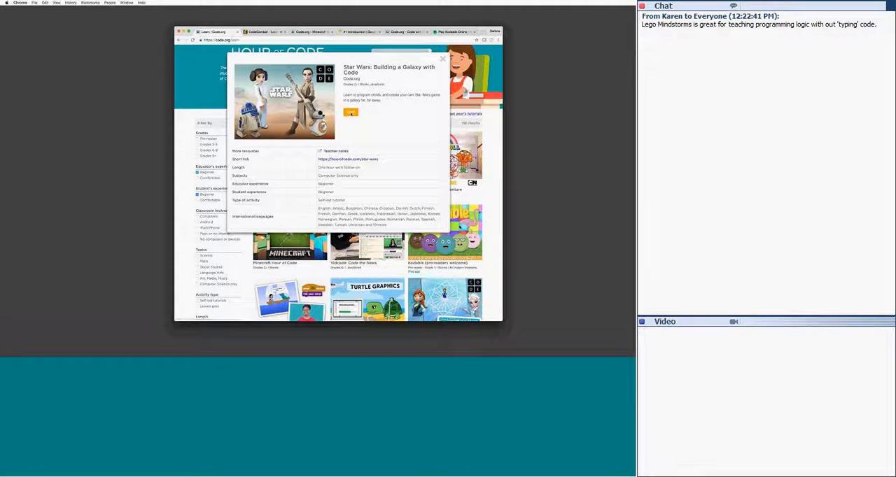
left_click(442, 58)
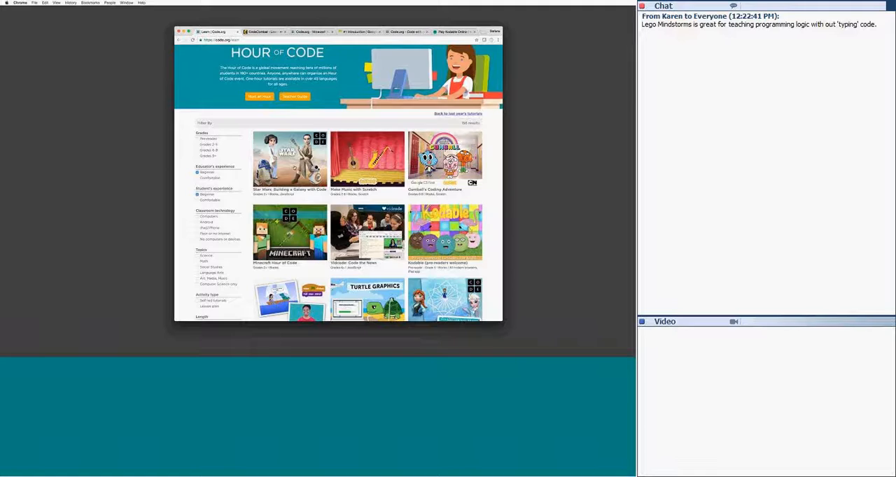
left_click(289, 159)
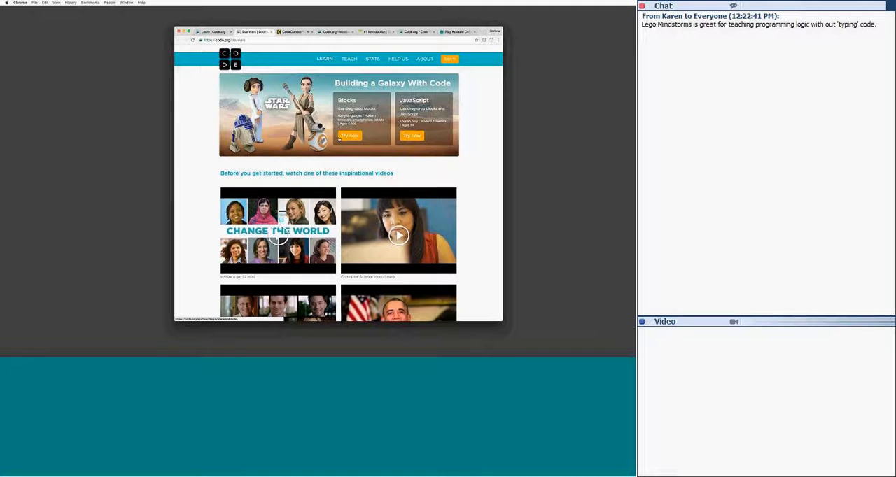
- Launch the Blocks version of the Star Wars tutorial so its intro video starts
left_click(349, 135)
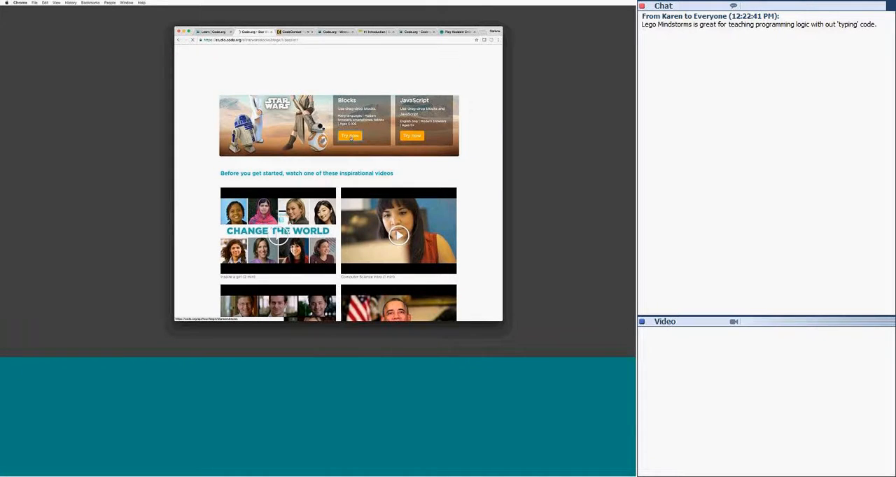
left_click(278, 231)
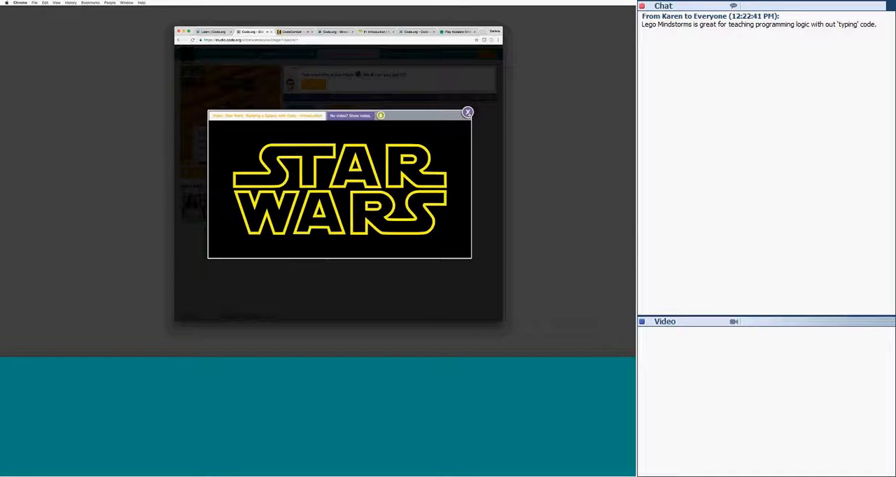
- Dismiss the Star Wars intro video to reveal Puzzle 1's block workspace
left_click(466, 112)
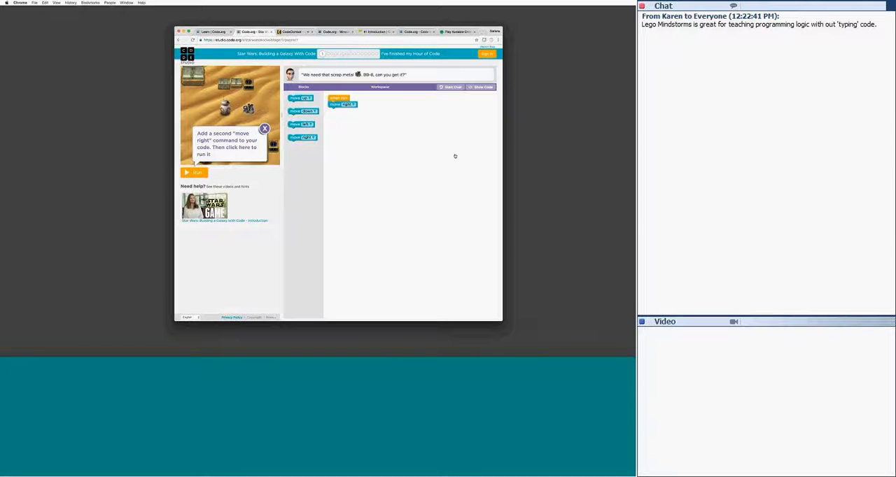
mouse_move(289, 239)
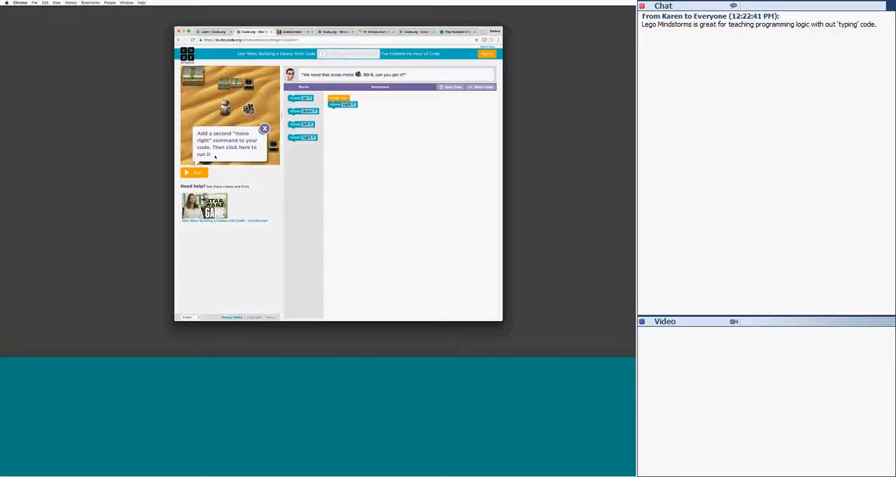
- Dismiss the hint, run the two-moveRight program, and expand its code in the completion message
left_click(265, 128)
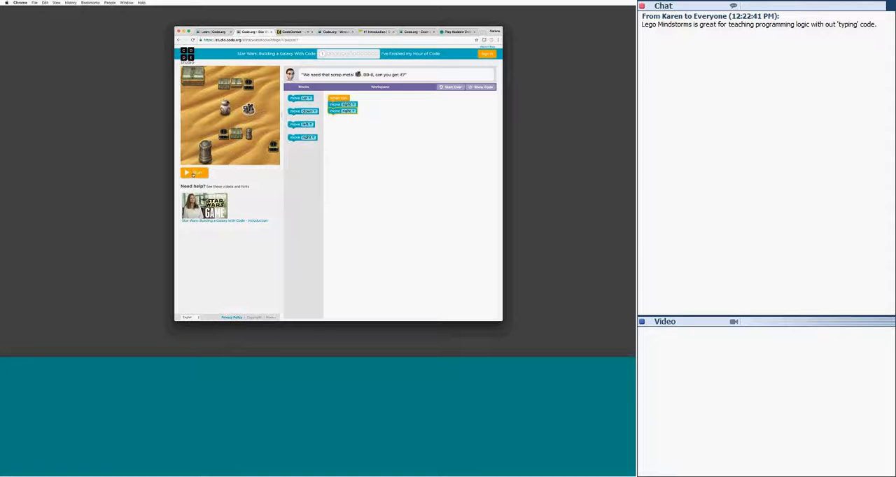
left_click(195, 172)
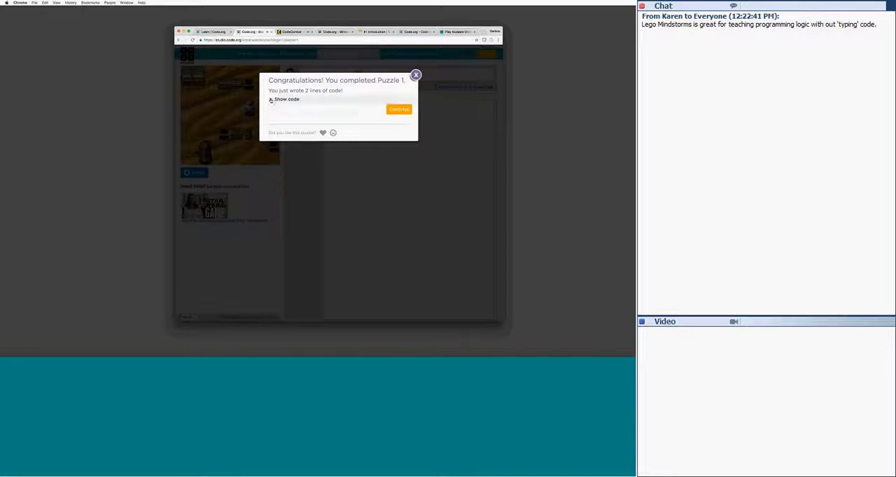
left_click(285, 98)
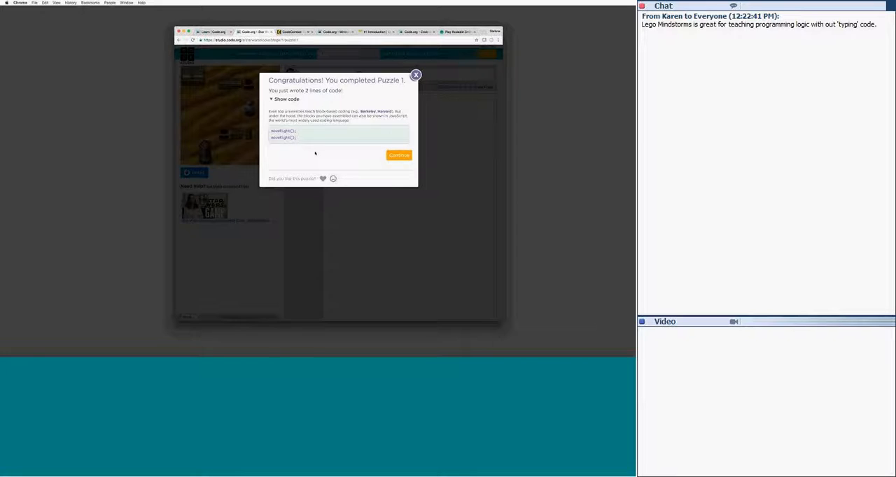
mouse_move(328, 154)
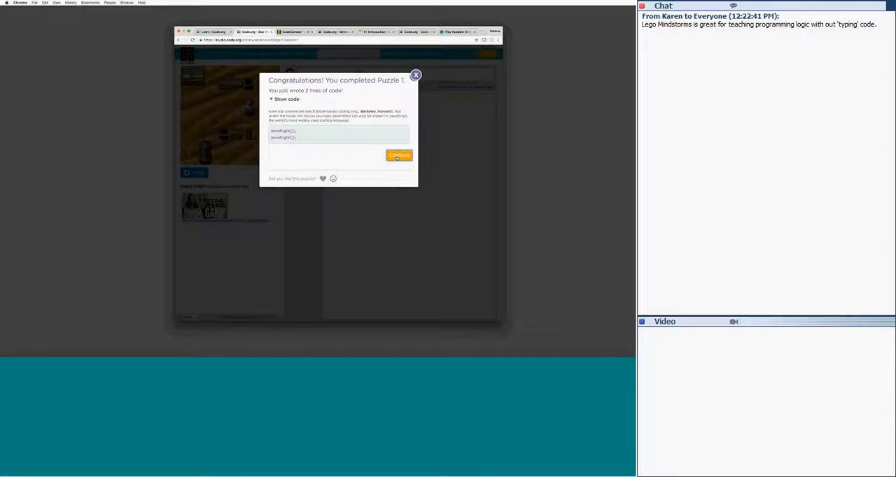
- Continue past the Puzzle 1 congratulations to the next level's video
left_click(399, 154)
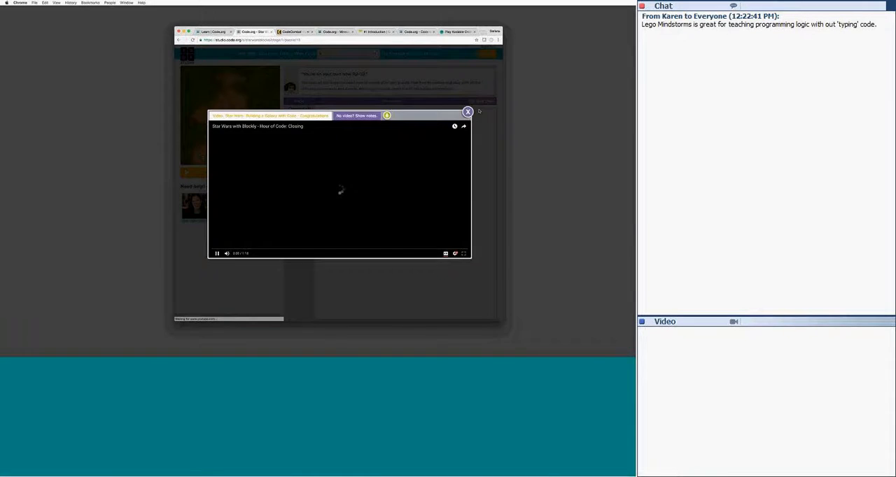
- Close the video and commands hint, browse the Commands blocks, and pick a block's number value
left_click(467, 112)
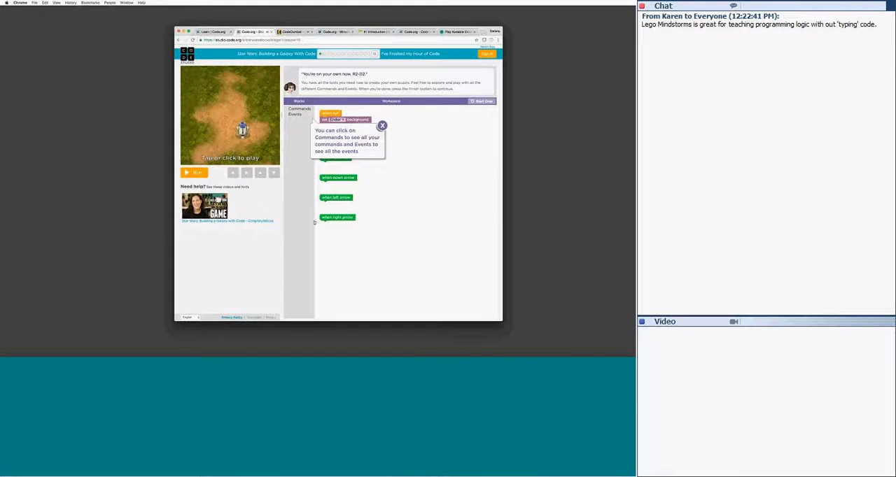
left_click(381, 125)
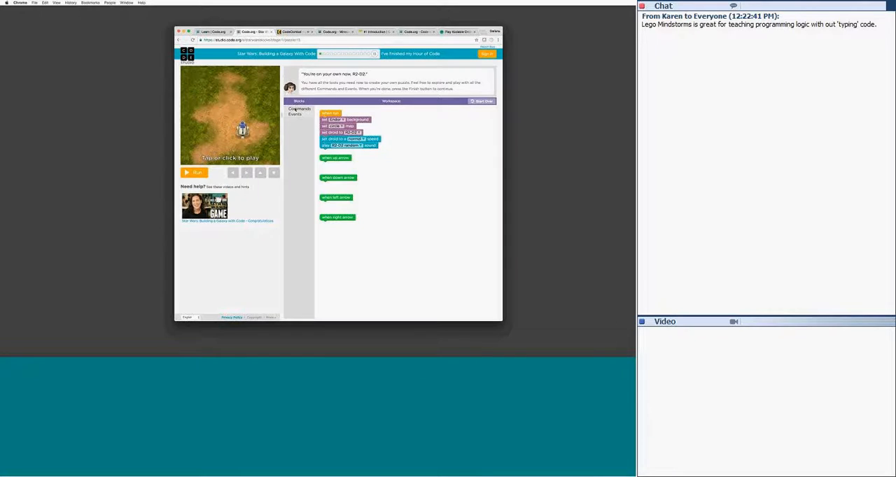
left_click(299, 109)
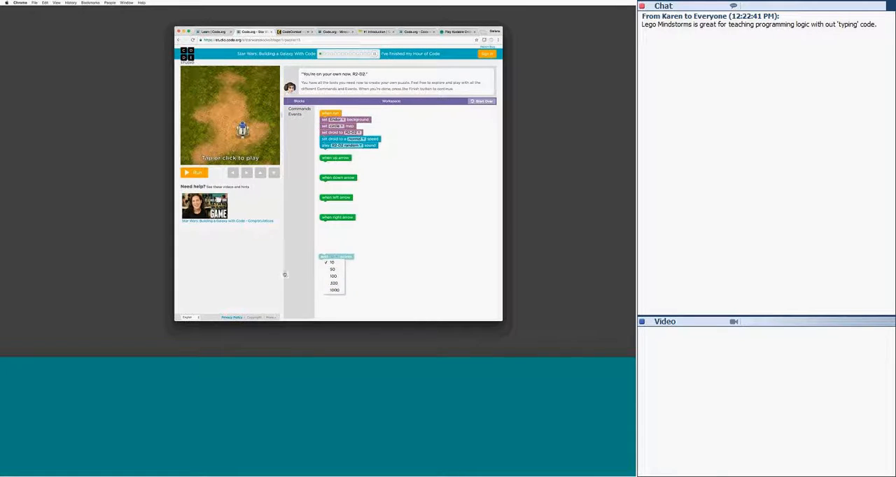
left_click(331, 263)
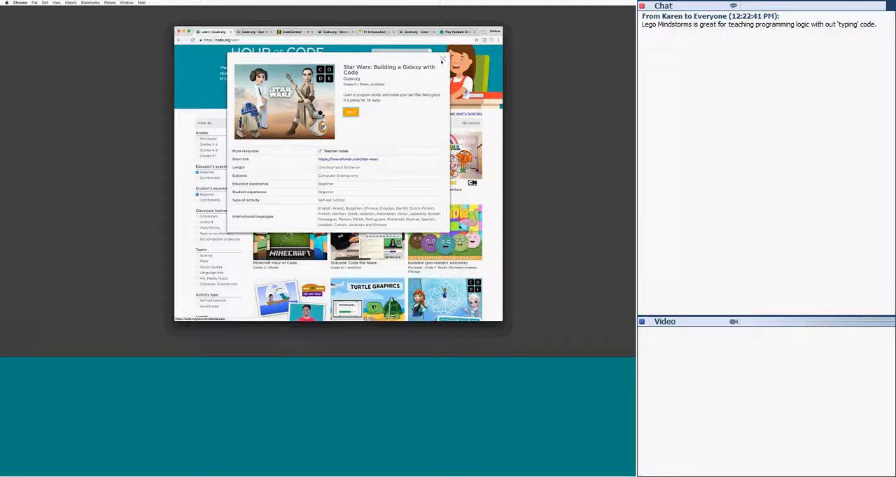
- Close the Star Wars: Building a Galaxy with Code details popup over the catalogue
left_click(441, 56)
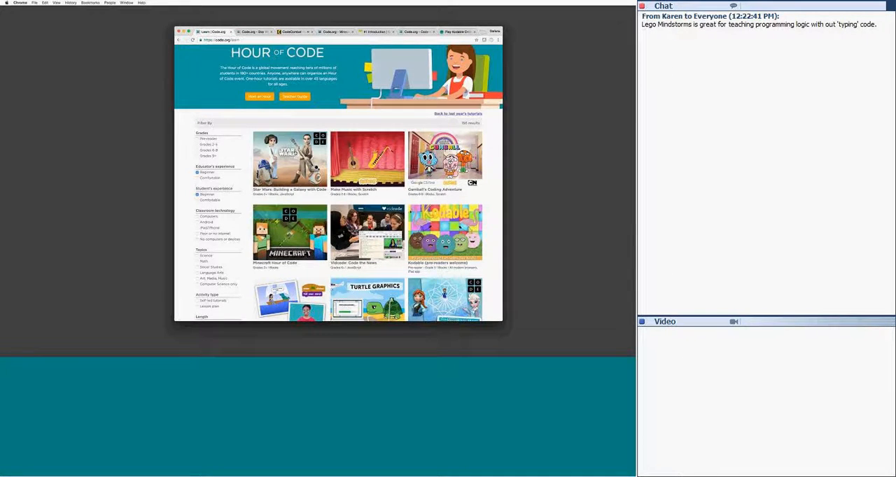
- Open the Star Wars tutorial's Teacher Resources page with lesson plans and extension activities
left_click(289, 161)
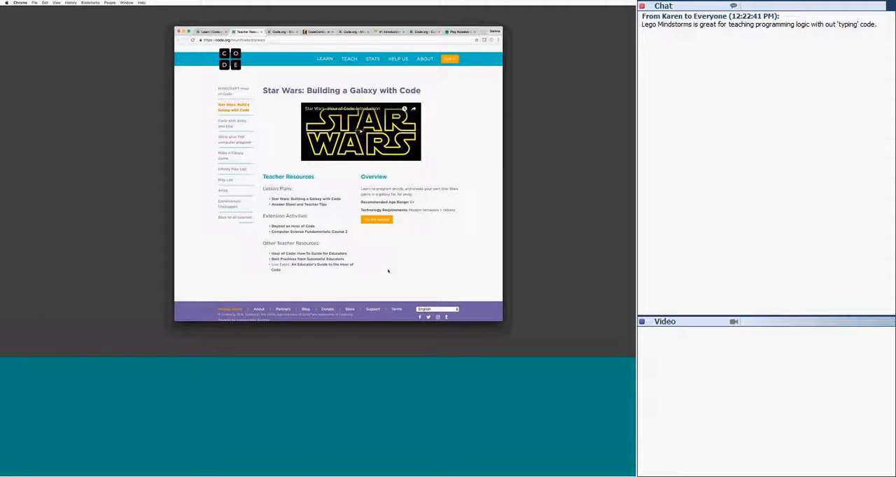
mouse_move(208, 35)
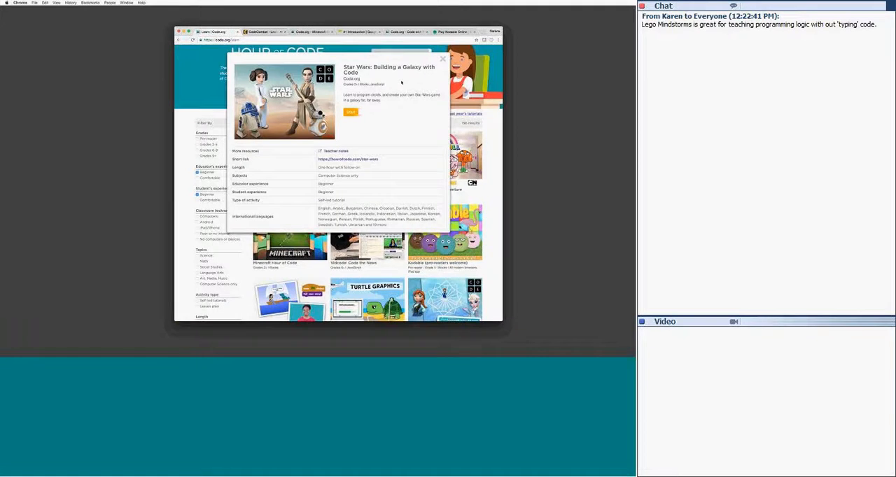
- Switch to the CodeCombat tab showing the Kithgard Dungeon level map
left_click(461, 58)
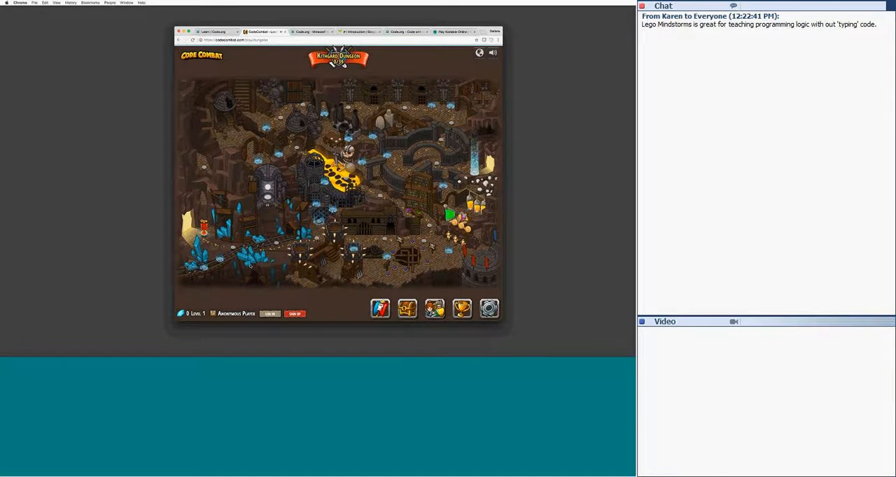
mouse_move(206, 227)
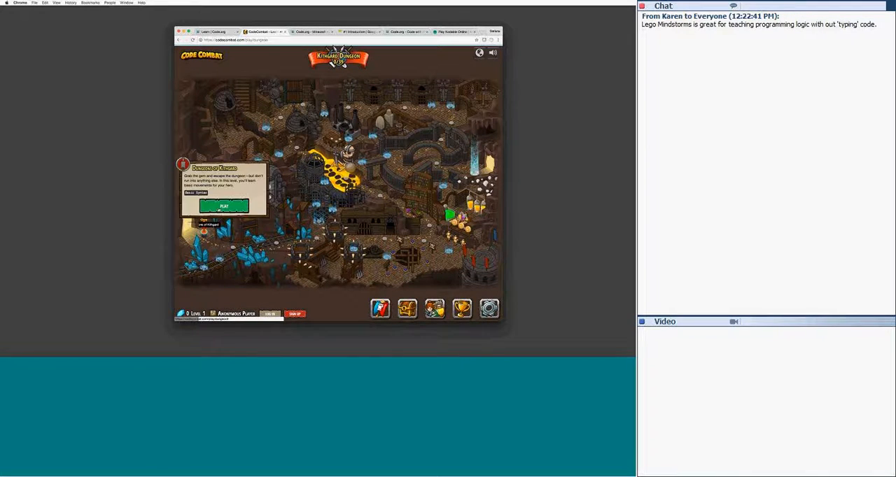
- Start Dungeons of Kithgard, inspect the locked armor, enter the level, then go to Minecraft
left_click(224, 206)
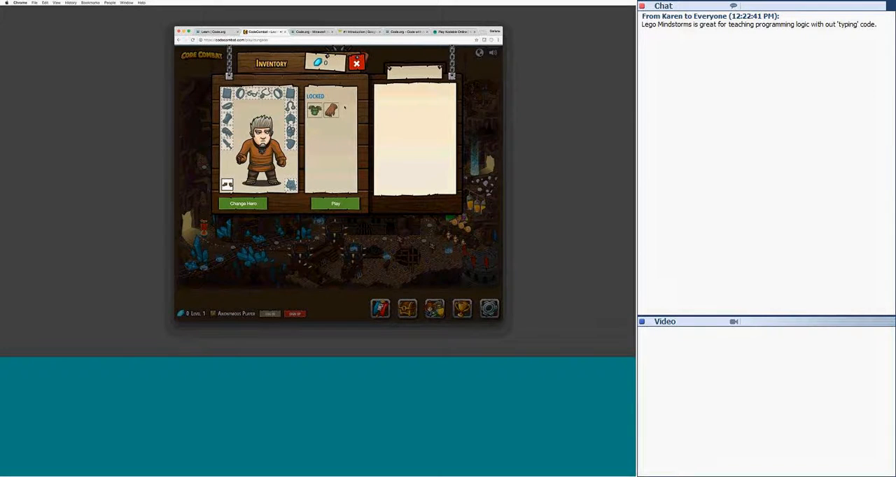
left_click(315, 110)
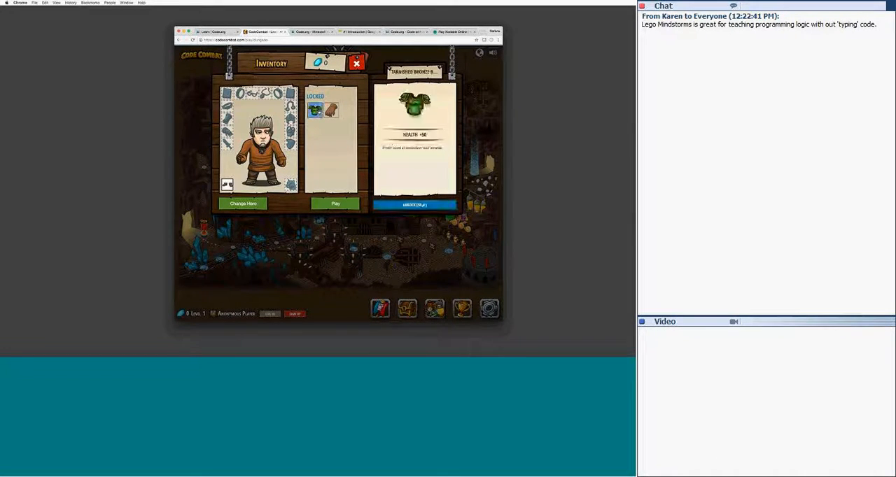
left_click(414, 204)
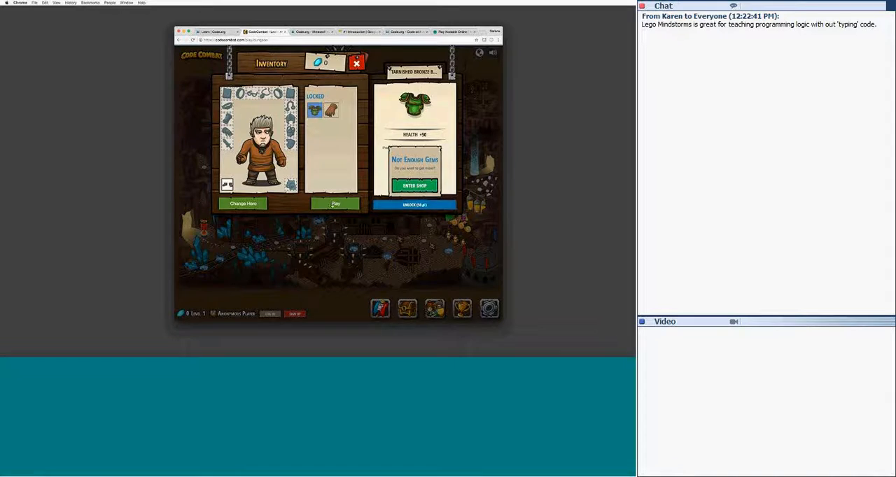
left_click(335, 204)
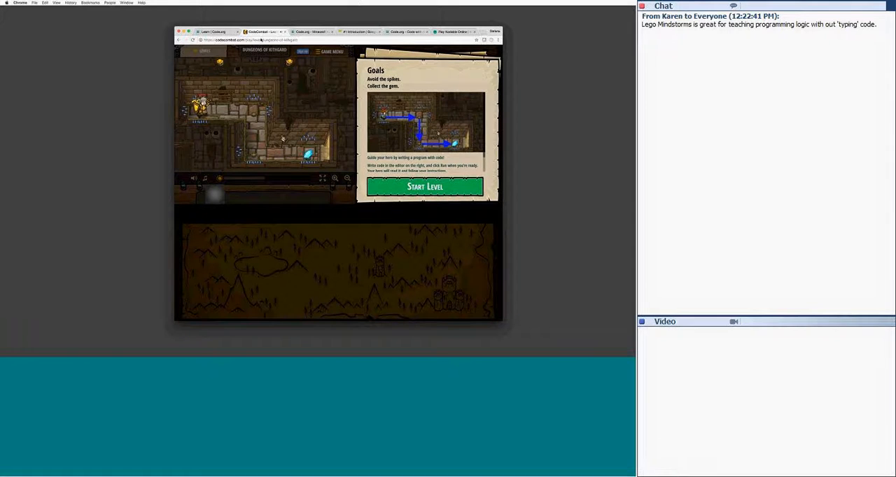
left_click(307, 31)
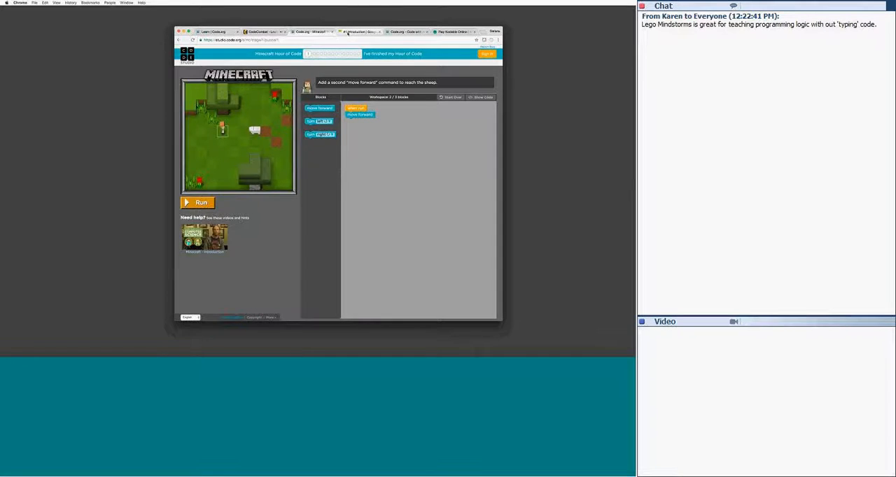
- Switch to the '#1 Introduction | Google' tab for Gumball's Coding Adventure
left_click(358, 32)
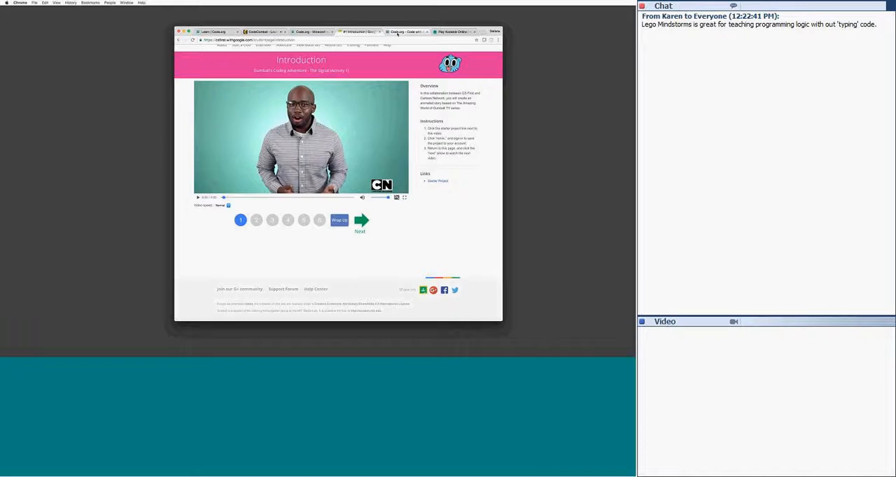
- Move from the CS First introduction page to the Kodable game tab
left_click(413, 31)
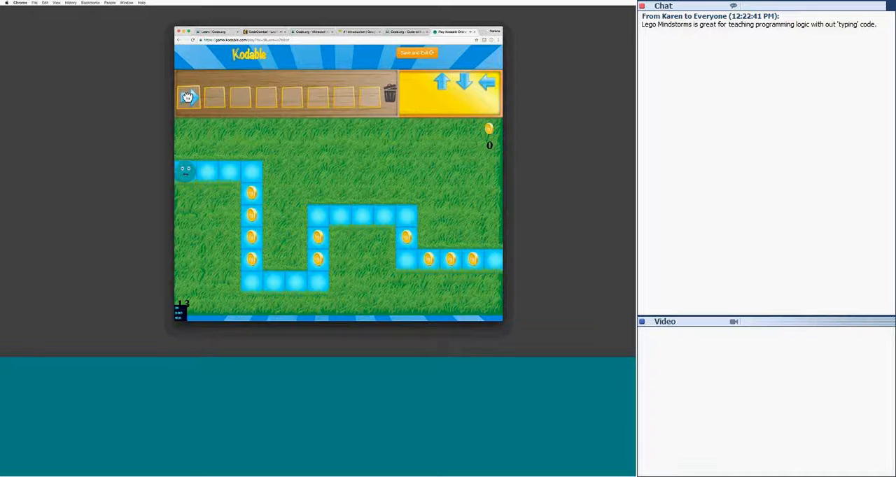
- Add right and down arrows to the Kodable sequence and run it
left_click(187, 96)
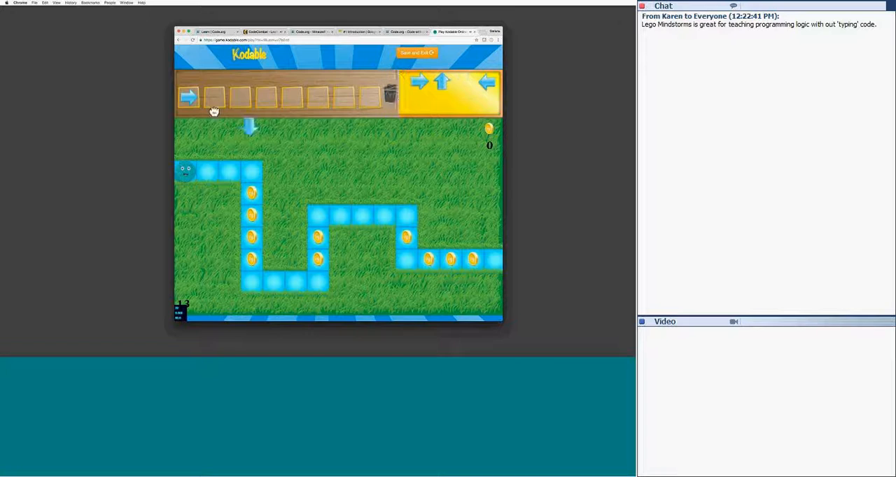
left_click(393, 82)
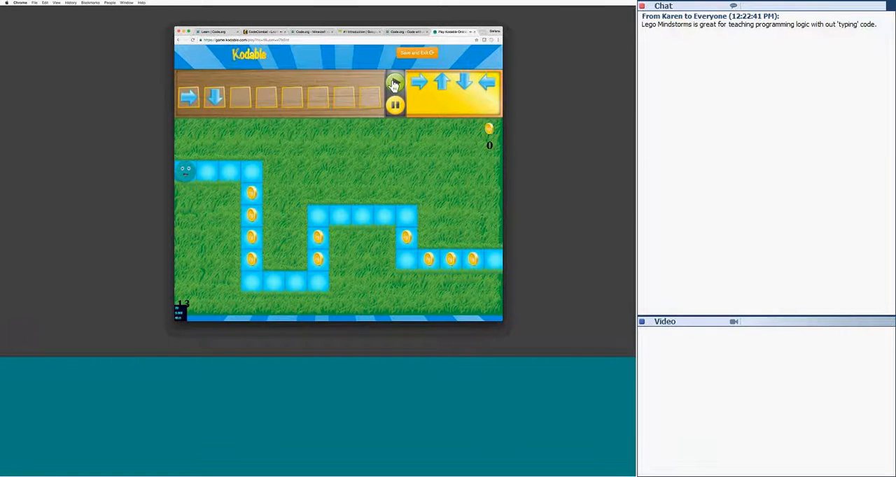
left_click(392, 83)
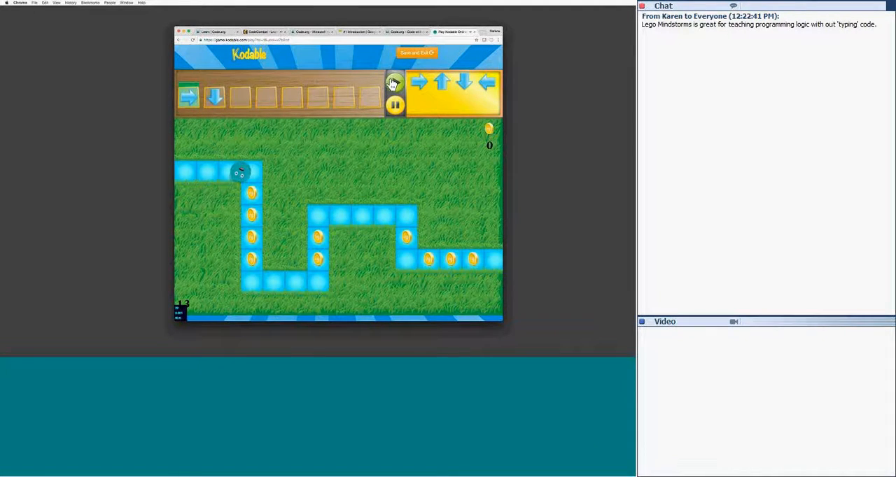
left_click(391, 81)
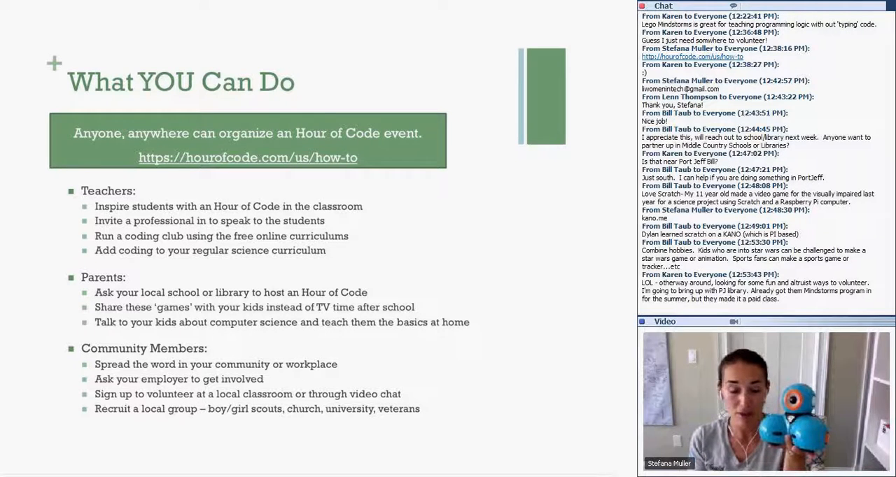
scroll("down", 3)
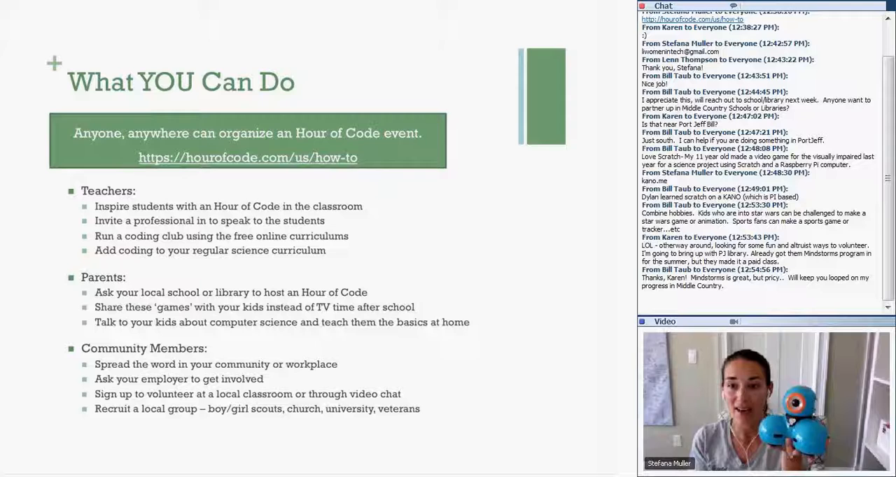